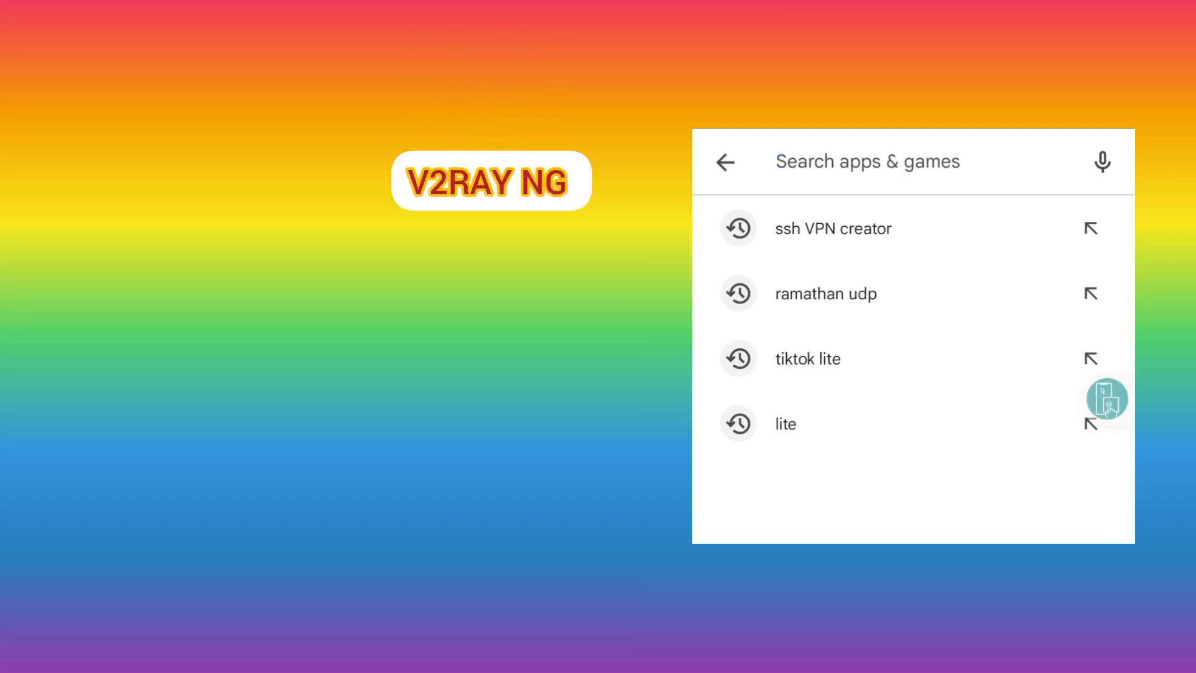
- Search Play Store for 'v2ray ng', confirm v2rayNG is installed, then reopen the query
{"action": "type", "text": "v2ray ng"}
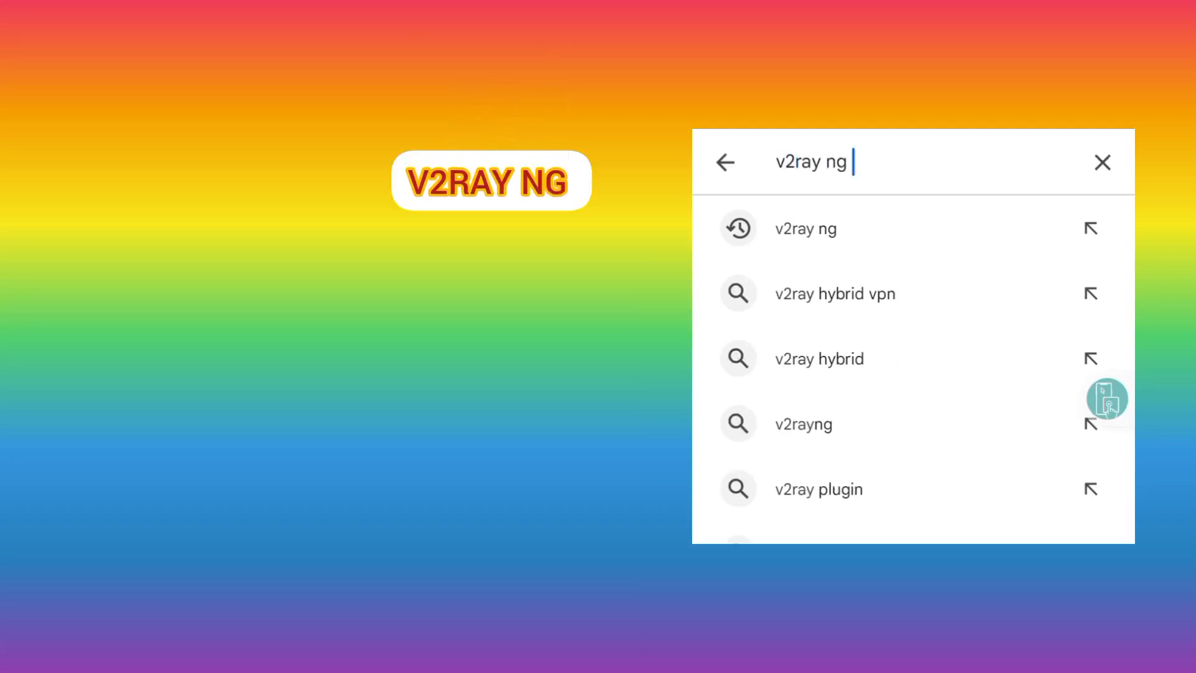
{"action": "left_click", "coordinate": [806, 228]}
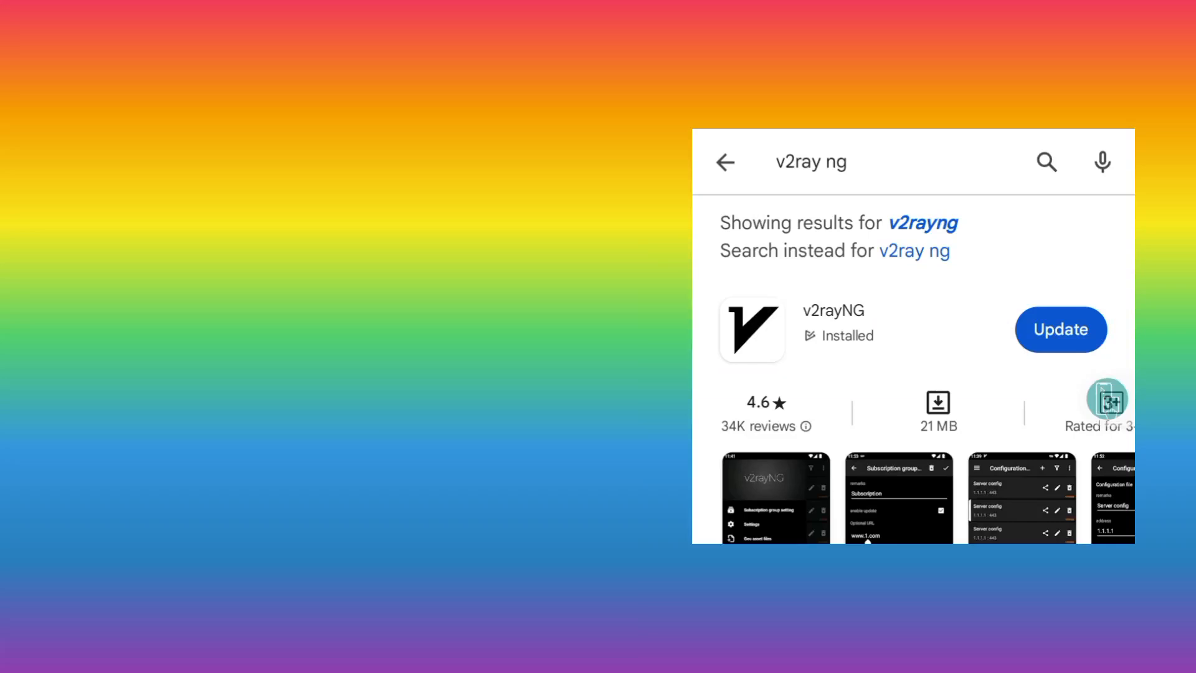
{"action": "left_click", "coordinate": [1060, 329]}
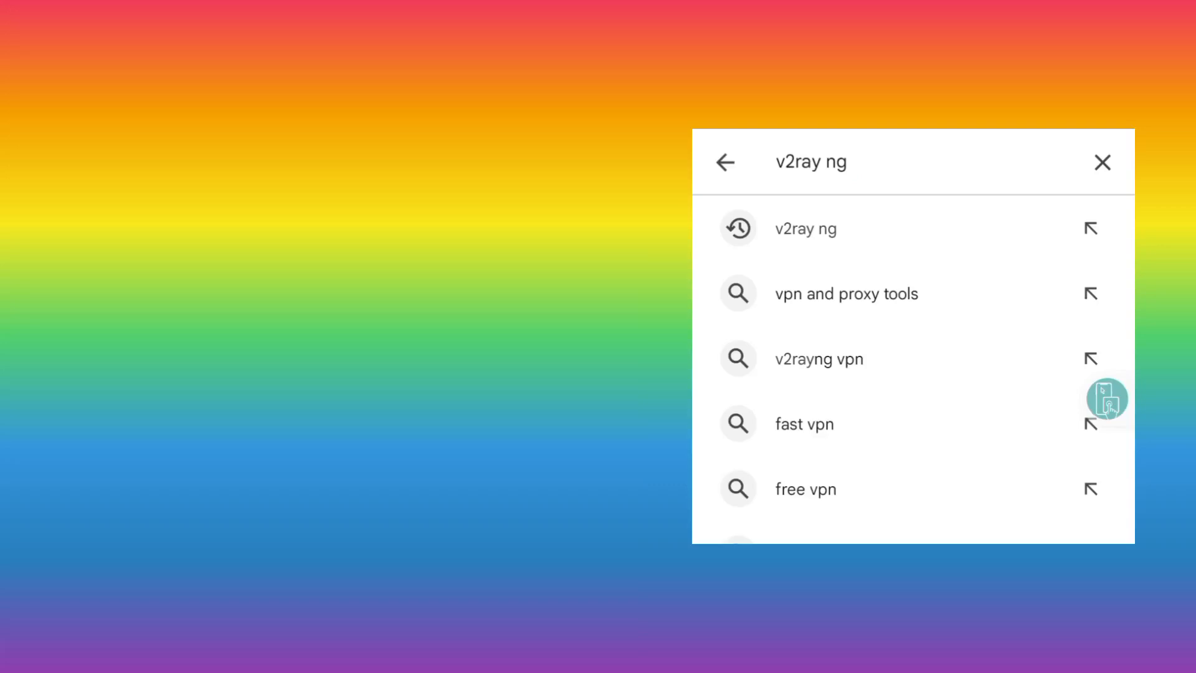
- Replace the search with 'ssh VPN creator' and run it
{"action": "left_click", "coordinate": [1102, 162]}
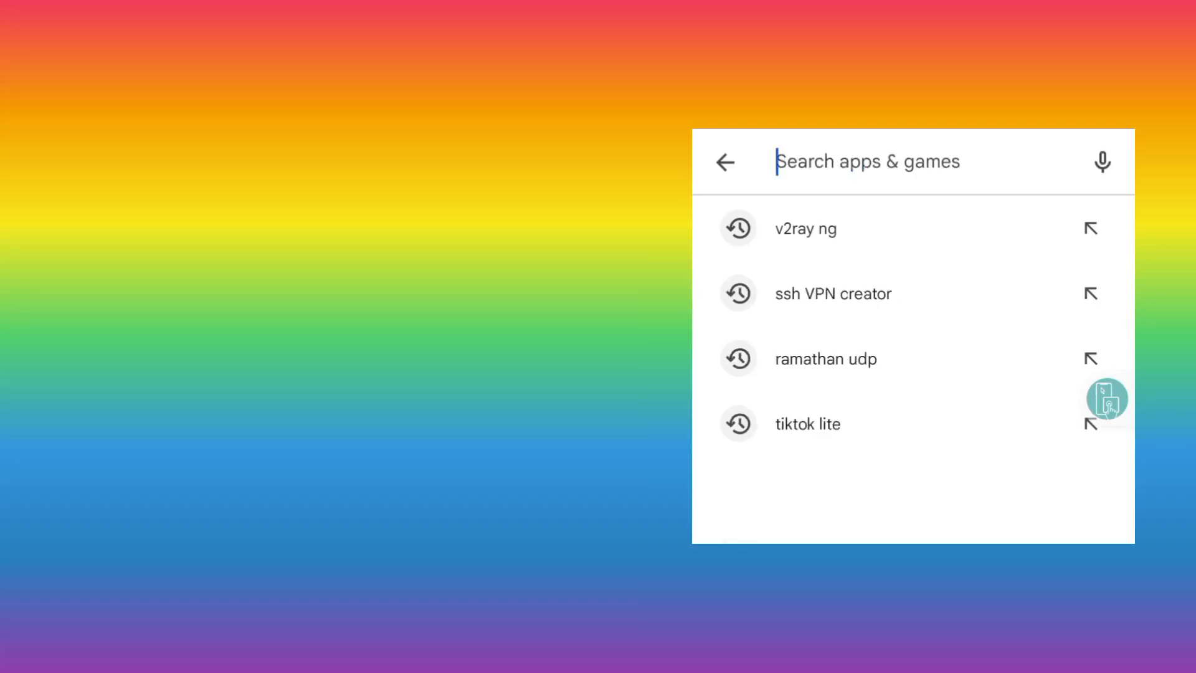
{"action": "type", "text": "ssh VPN"}
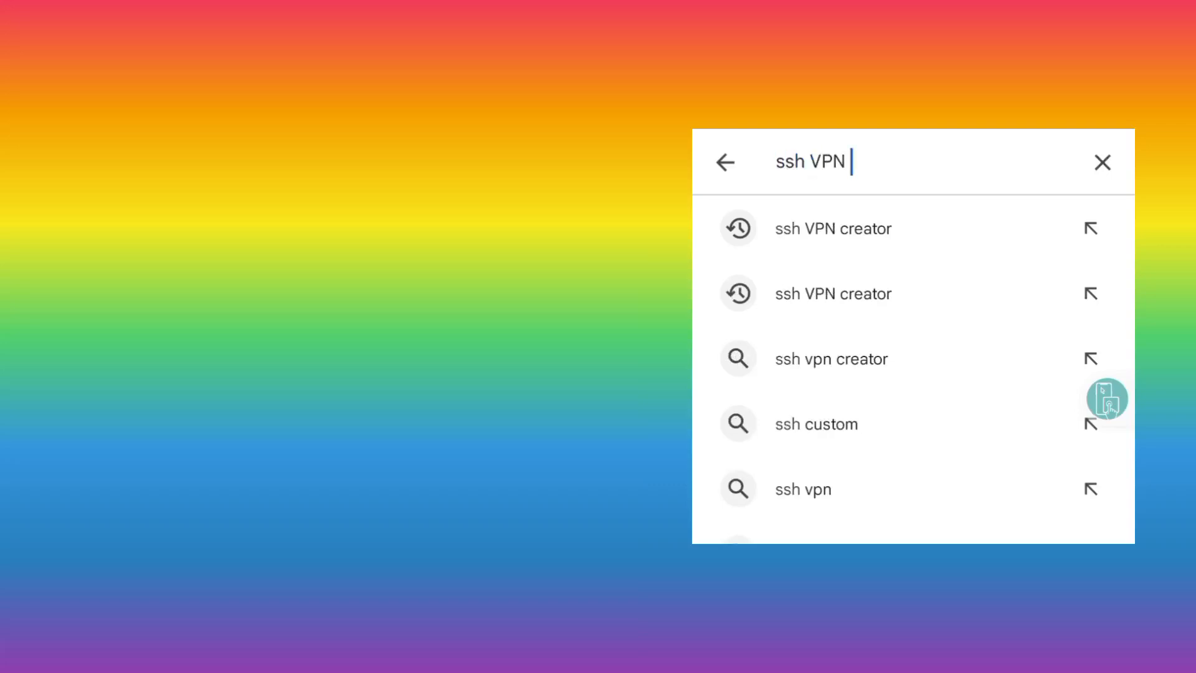
{"action": "type", "text": "c"}
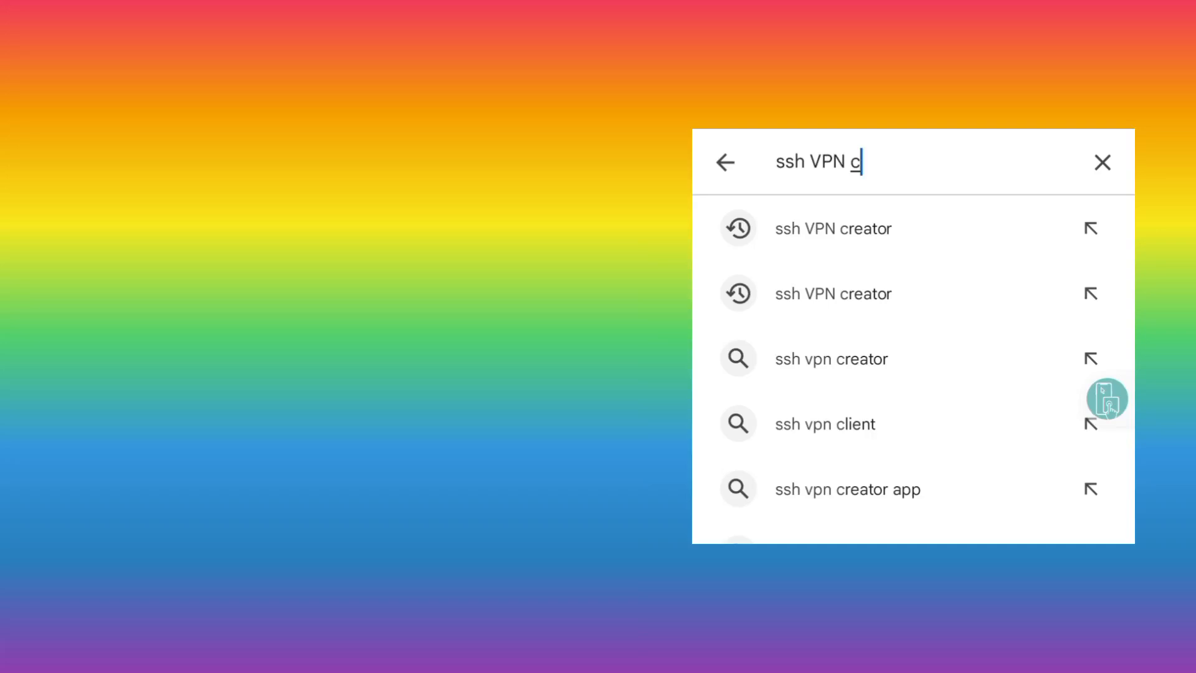
{"action": "type", "text": "reator"}
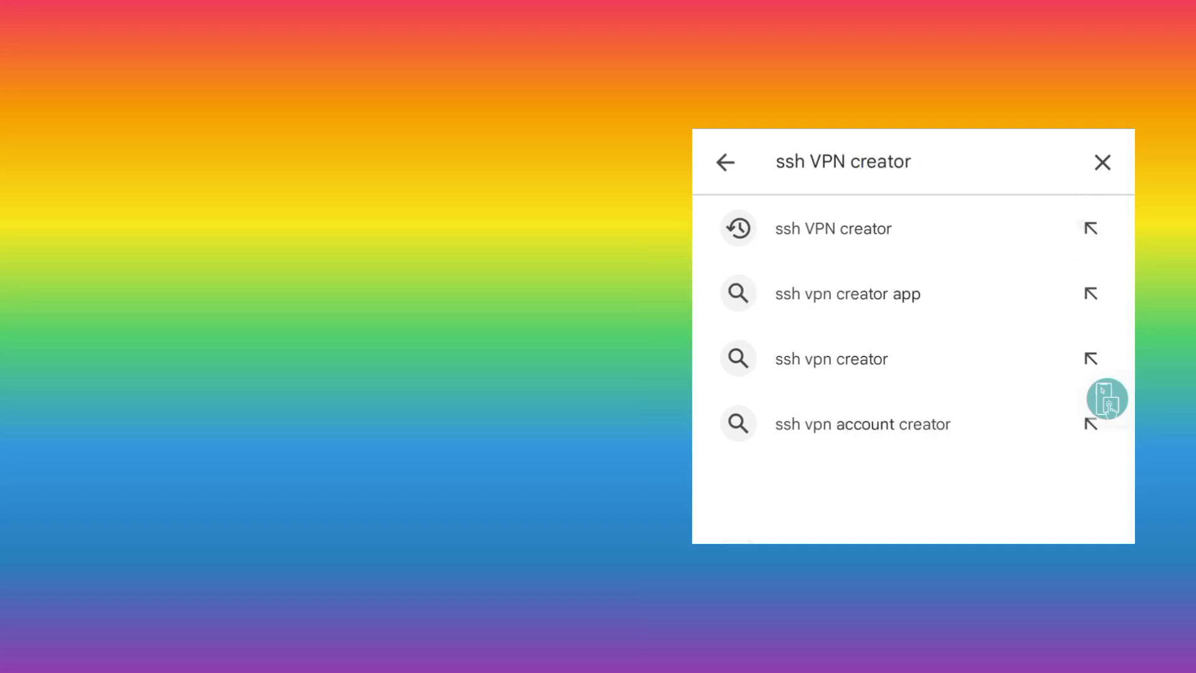
{"action": "left_click", "coordinate": [834, 228]}
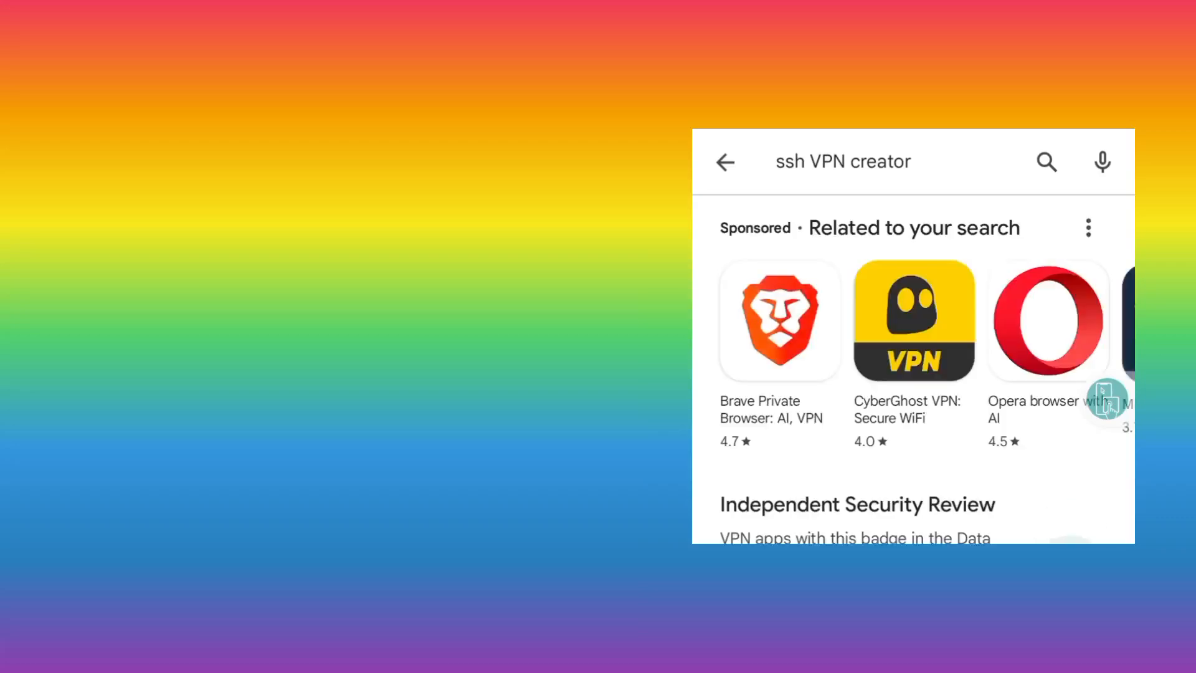
- Scroll the results and open SSH VPN Creator's V2ray Germany 1 VIP server
{"action": "scroll", "scroll_direction": "down", "scroll_amount": 3}
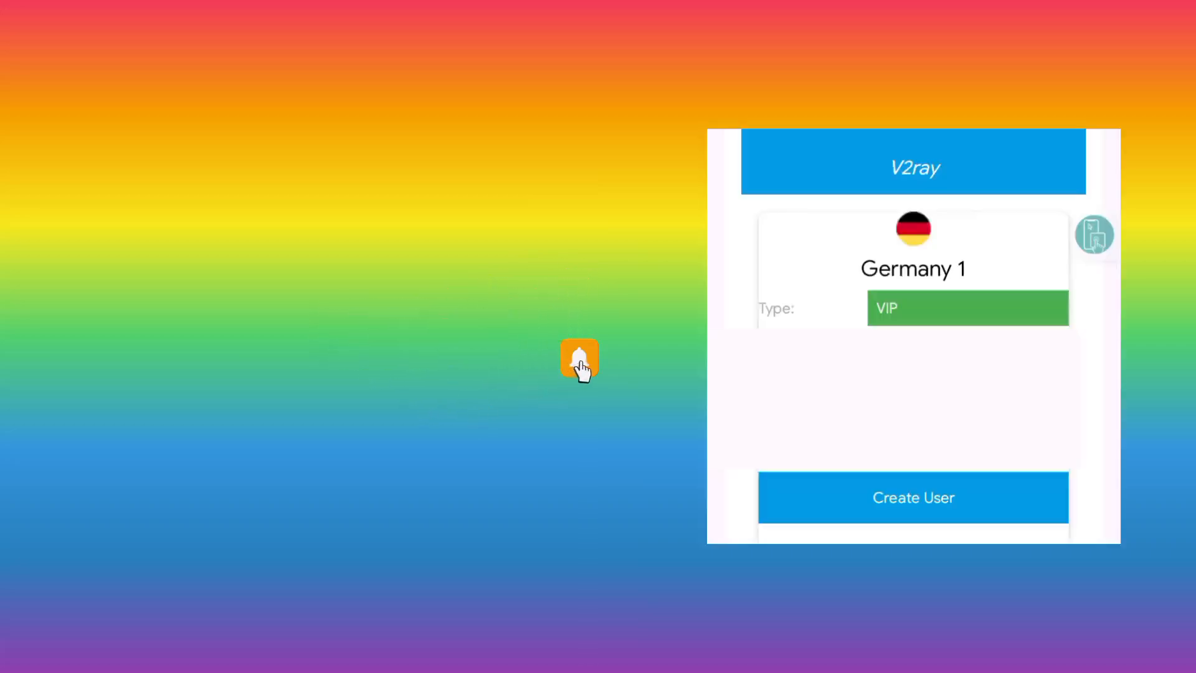
- Start Create User on the Germany 1 card with v2ray-vmess as the type
{"action": "left_click", "coordinate": [579, 359]}
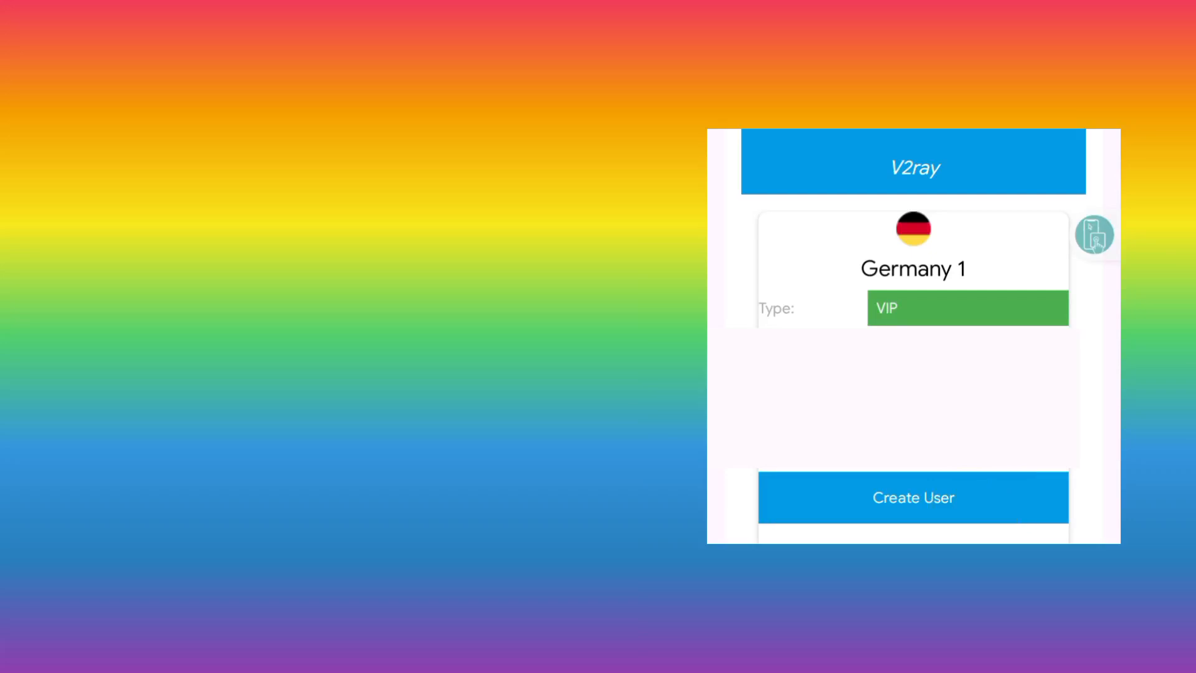
{"action": "left_click", "coordinate": [912, 498]}
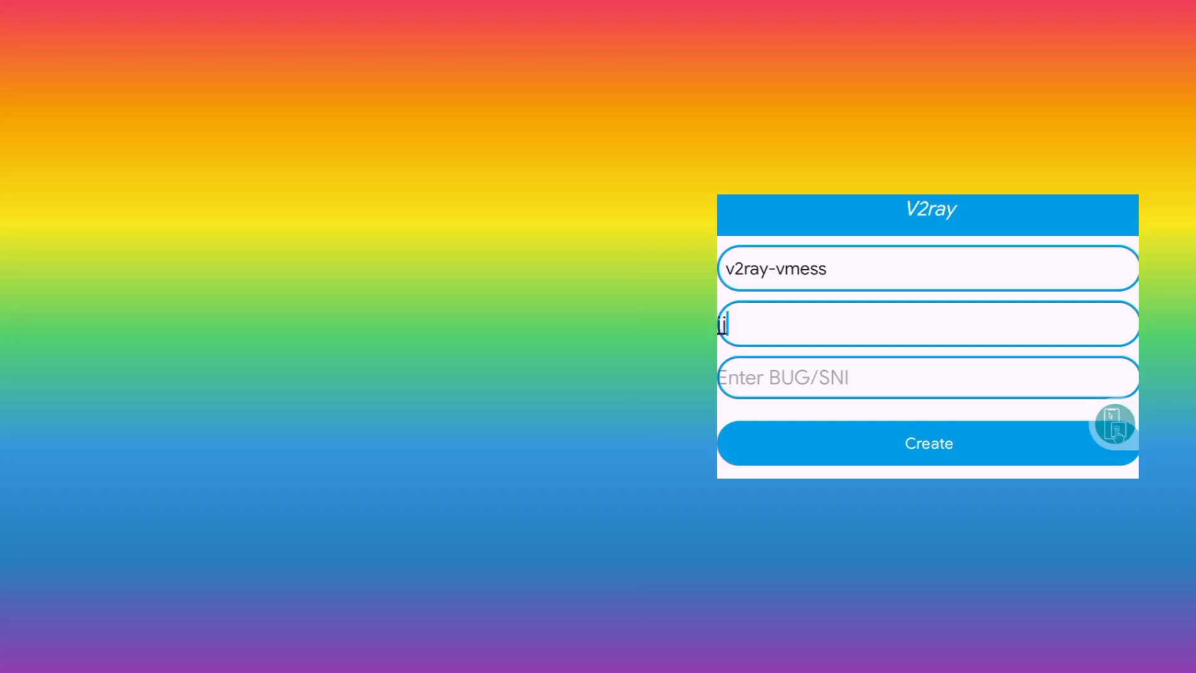
- Enter user jjhv with a BUG/SNI host and create the Germany 1 V2ray account
{"action": "type", "text": "fghgc"}
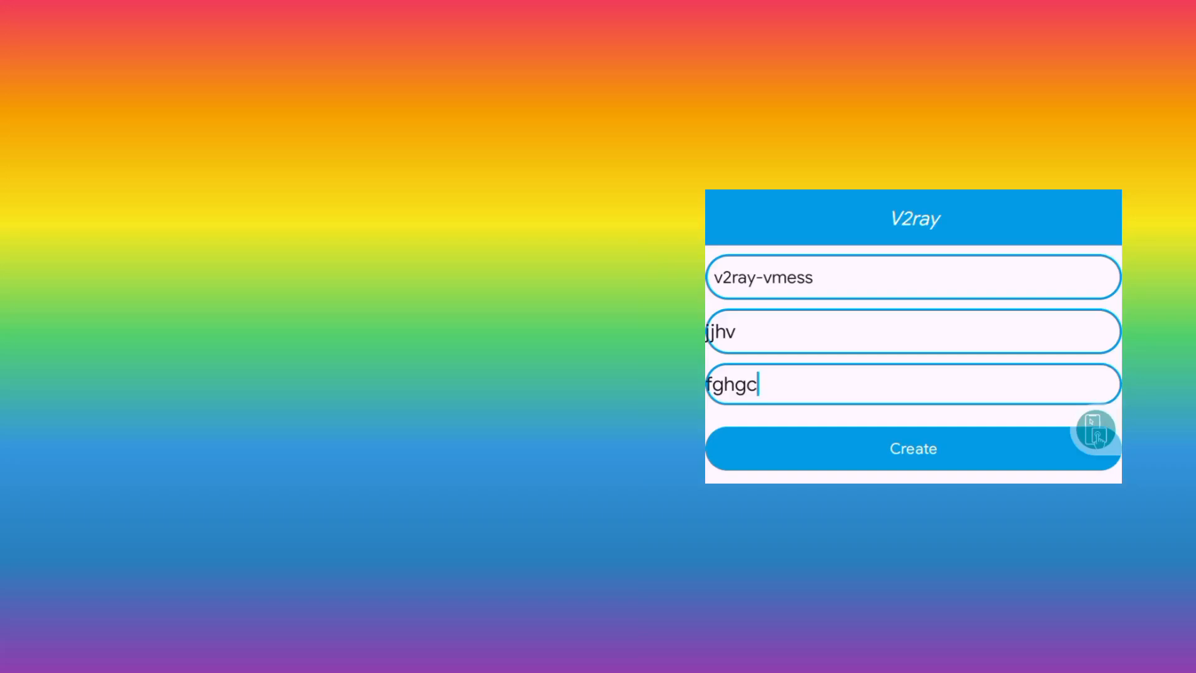
{"action": "left_click", "coordinate": [912, 449]}
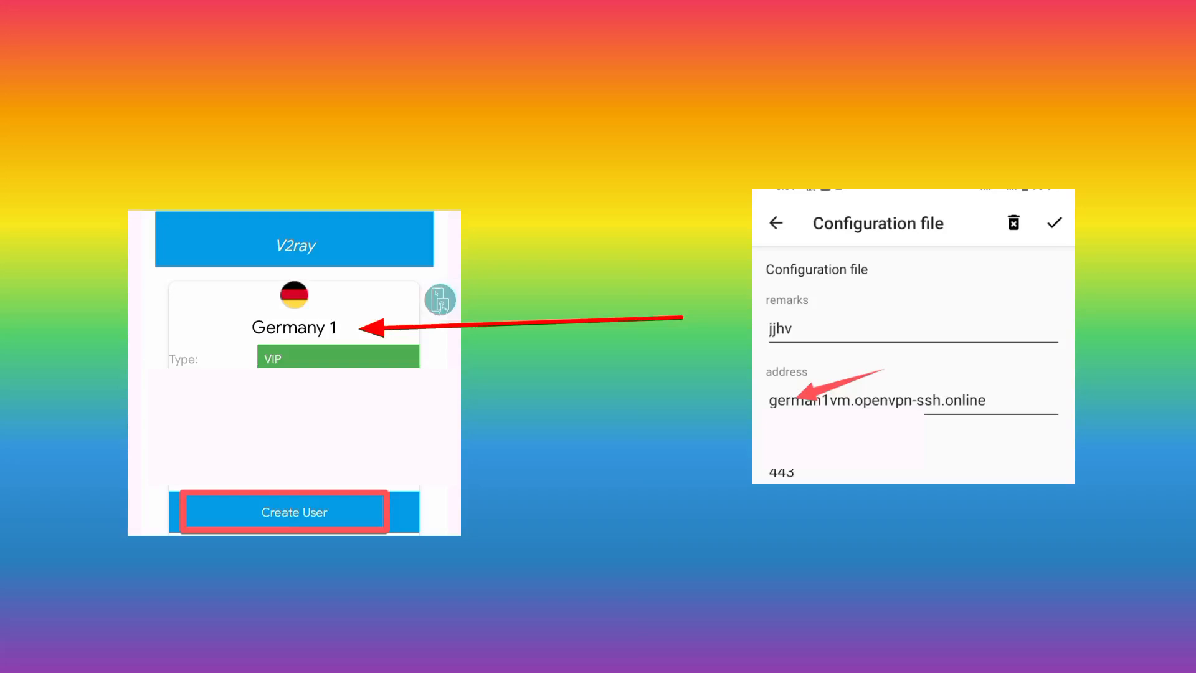